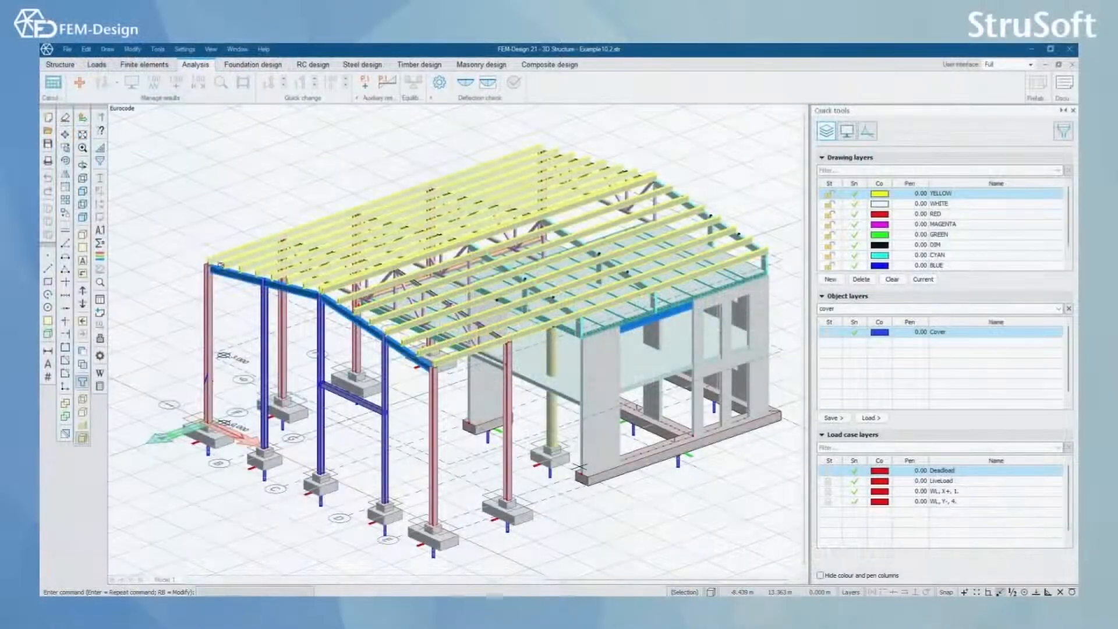
- Display the steel hall as an analytical wireframe model with supports
left_click(599, 428)
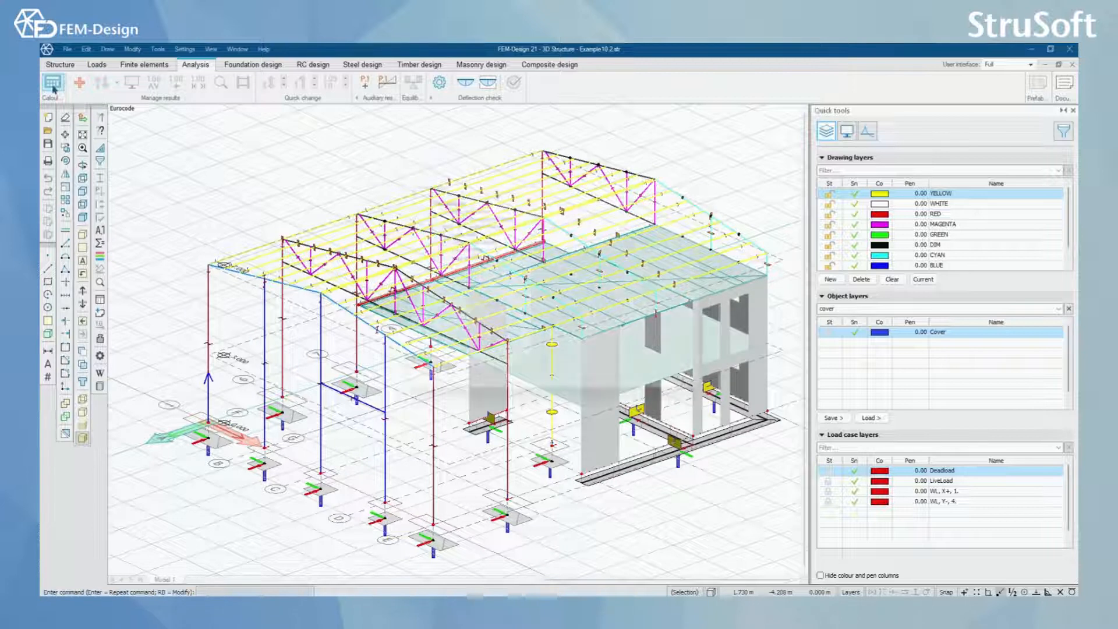
- Calculate the load cases, deleting identical duplicate element copies when warned
left_click(51, 84)
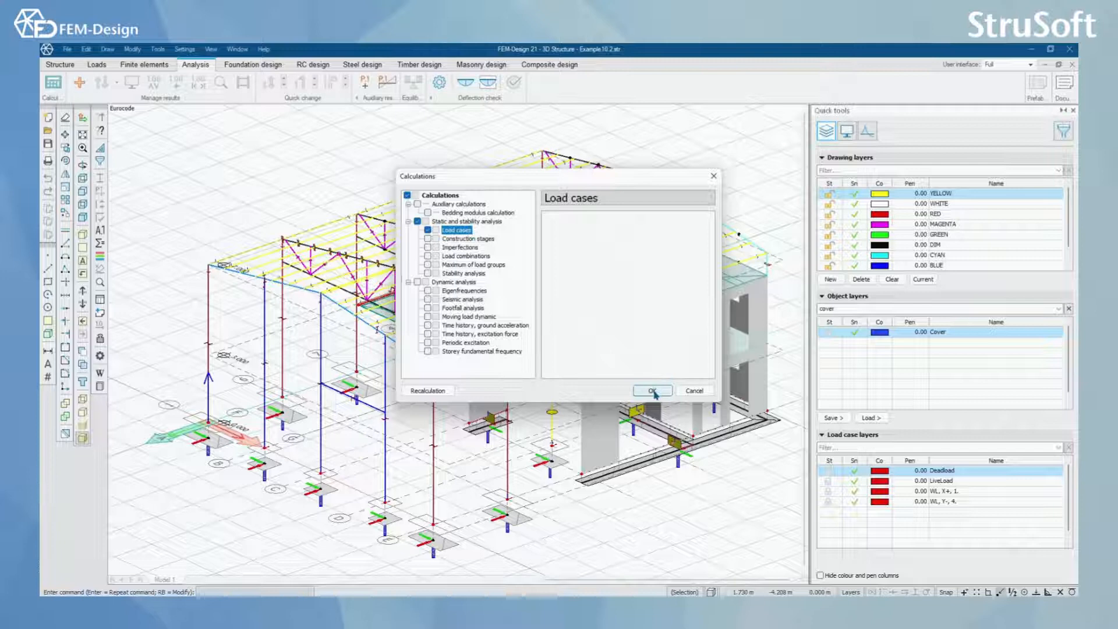
left_click(651, 390)
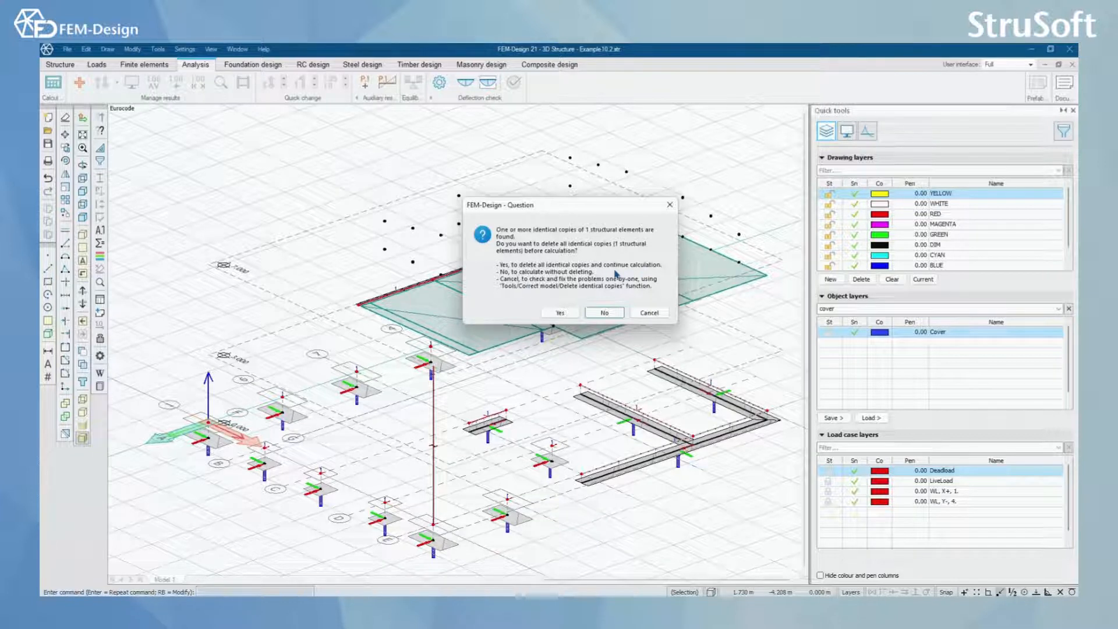
mouse_move(617, 277)
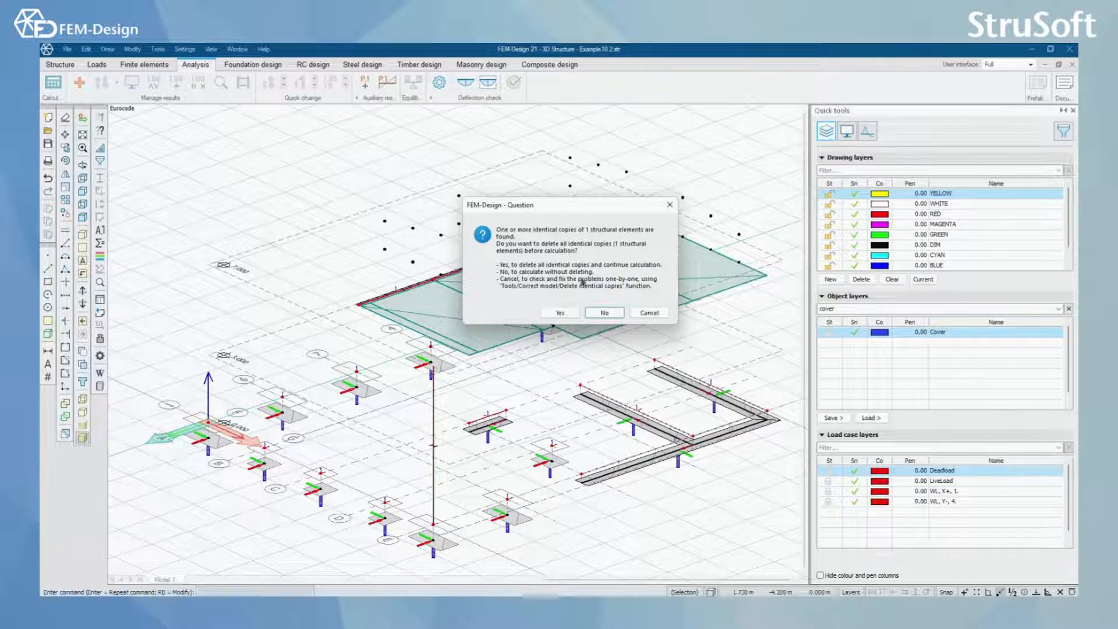
mouse_move(585, 282)
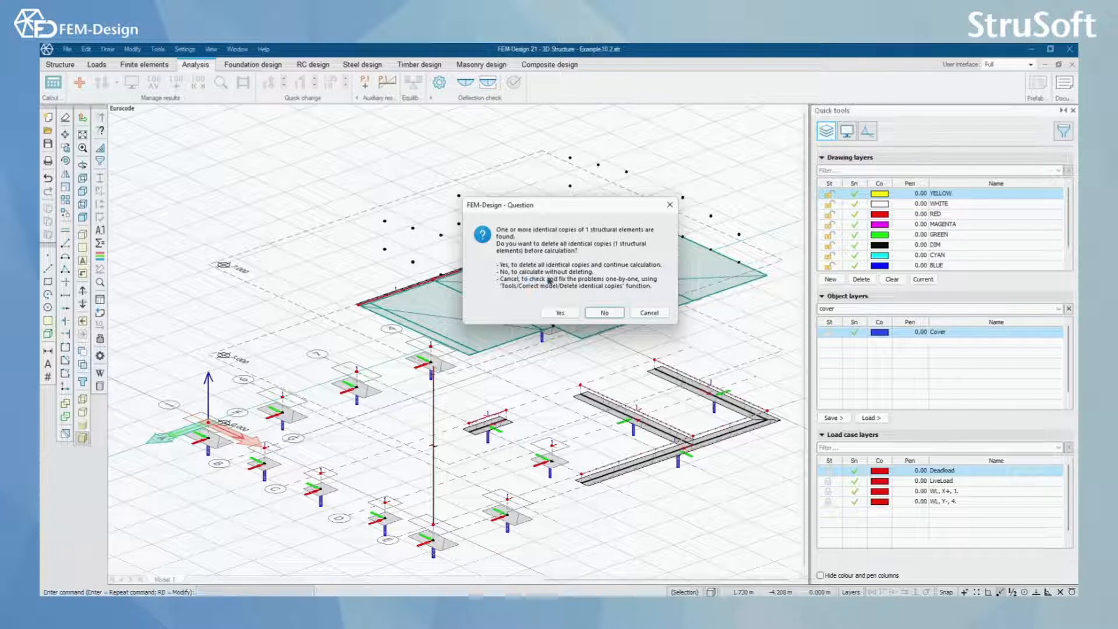
mouse_move(553, 288)
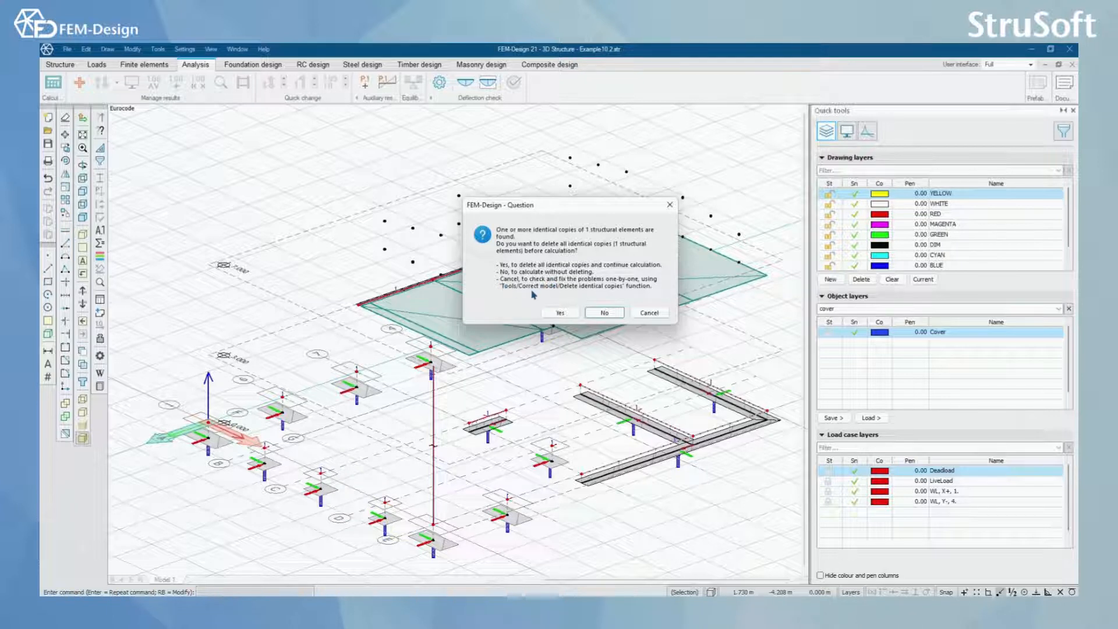
mouse_move(566, 215)
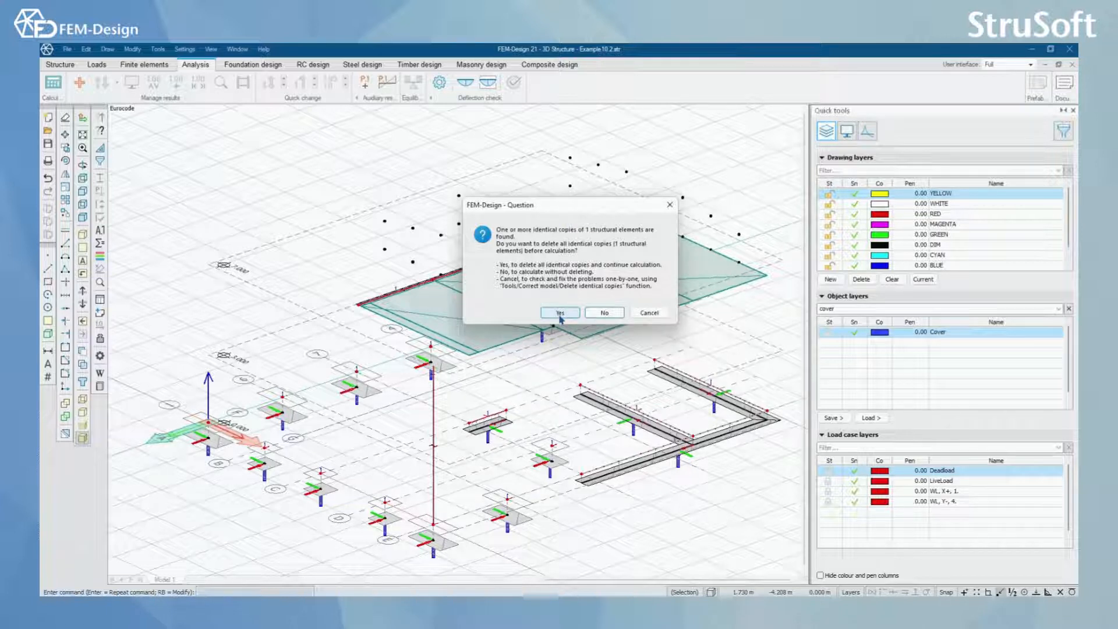
left_click(560, 312)
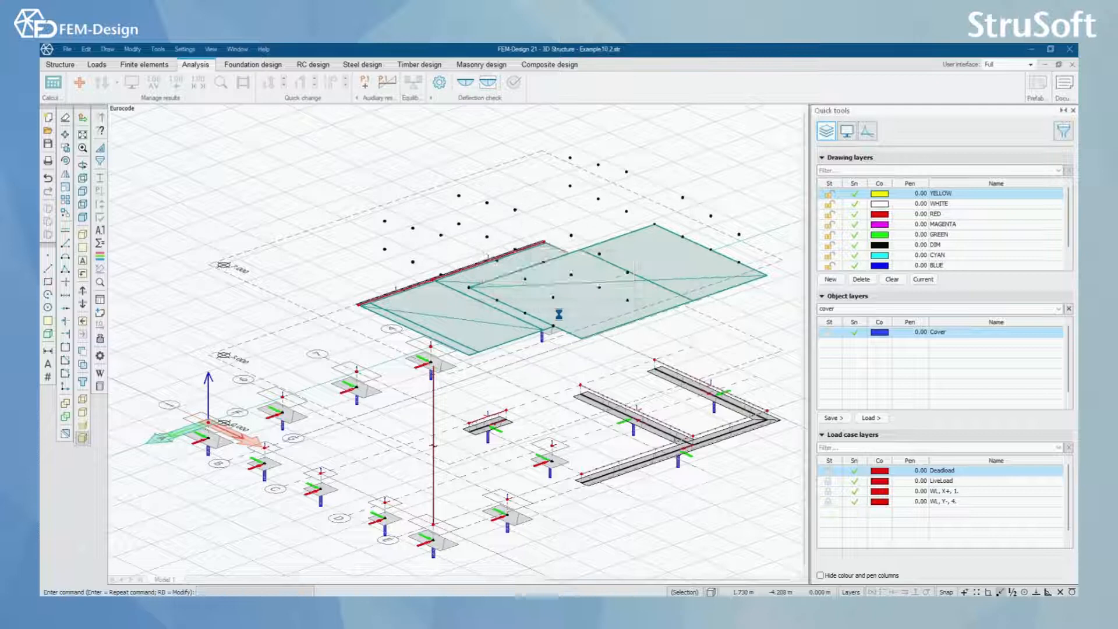
- Review the calculation messages, including the overlapped-covers error and live-load mismatch warnings
left_click(51, 83)
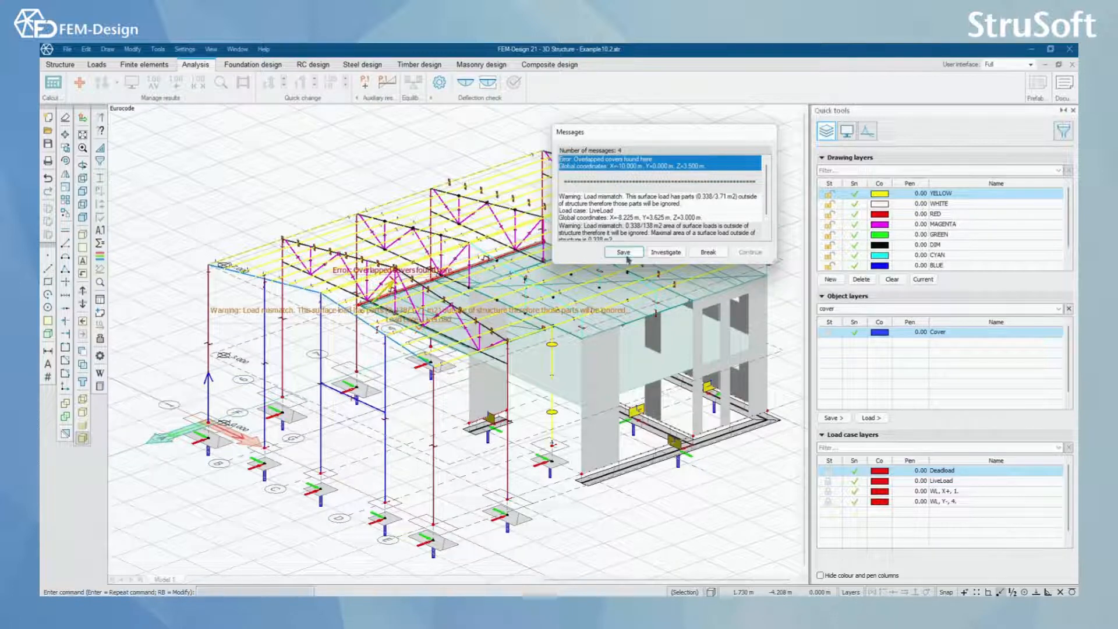
mouse_move(623, 252)
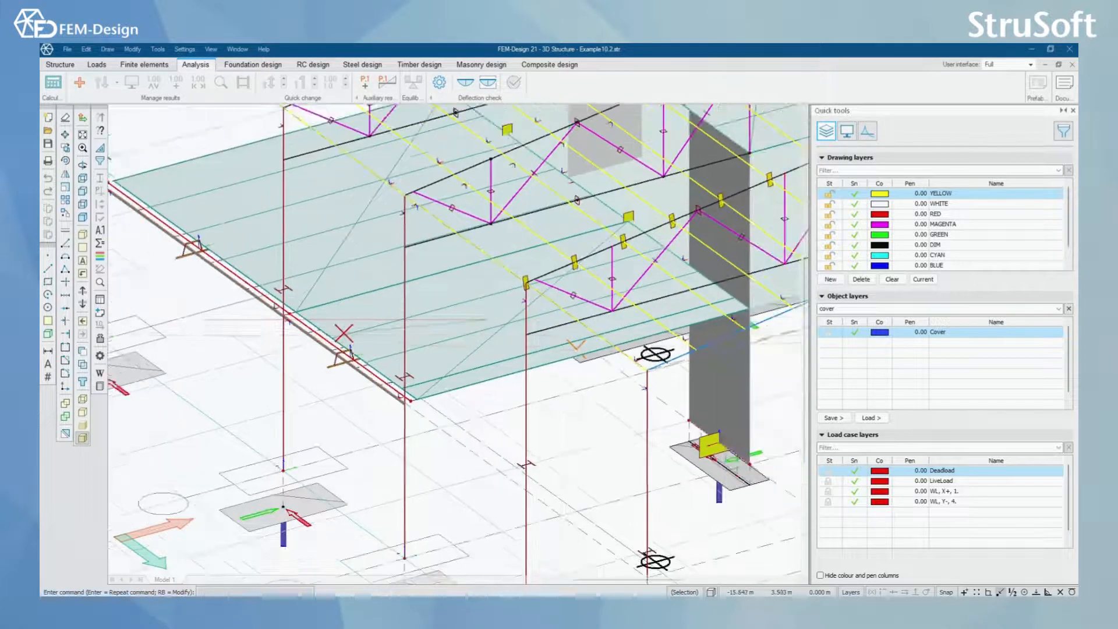
- On the Structure tab, select the wall covers and show all hidden elements
left_click(60, 64)
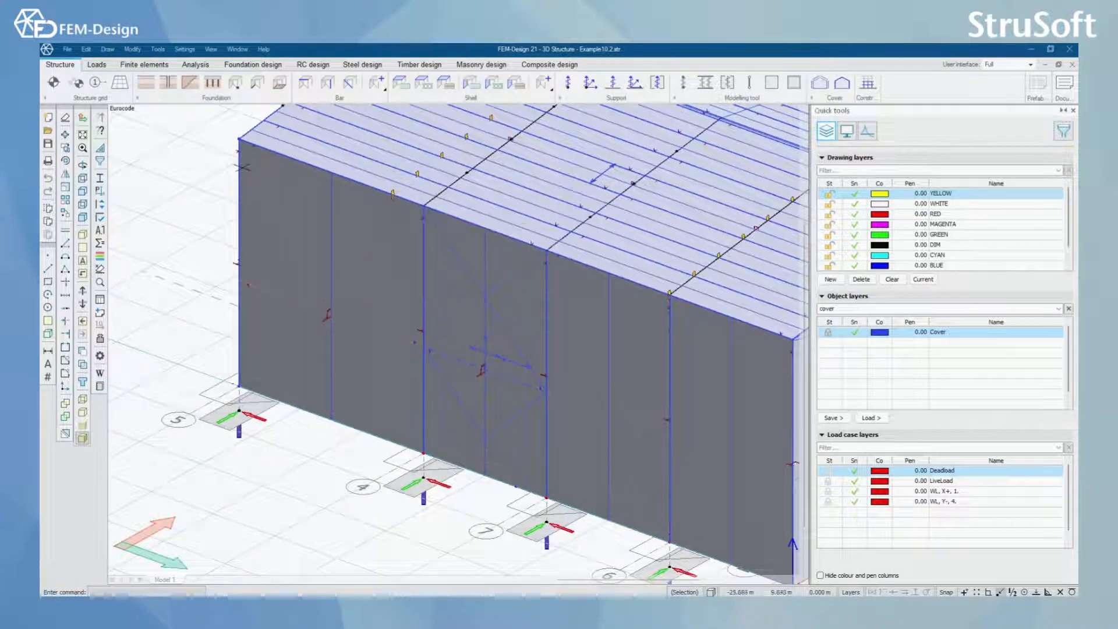
left_click(829, 333)
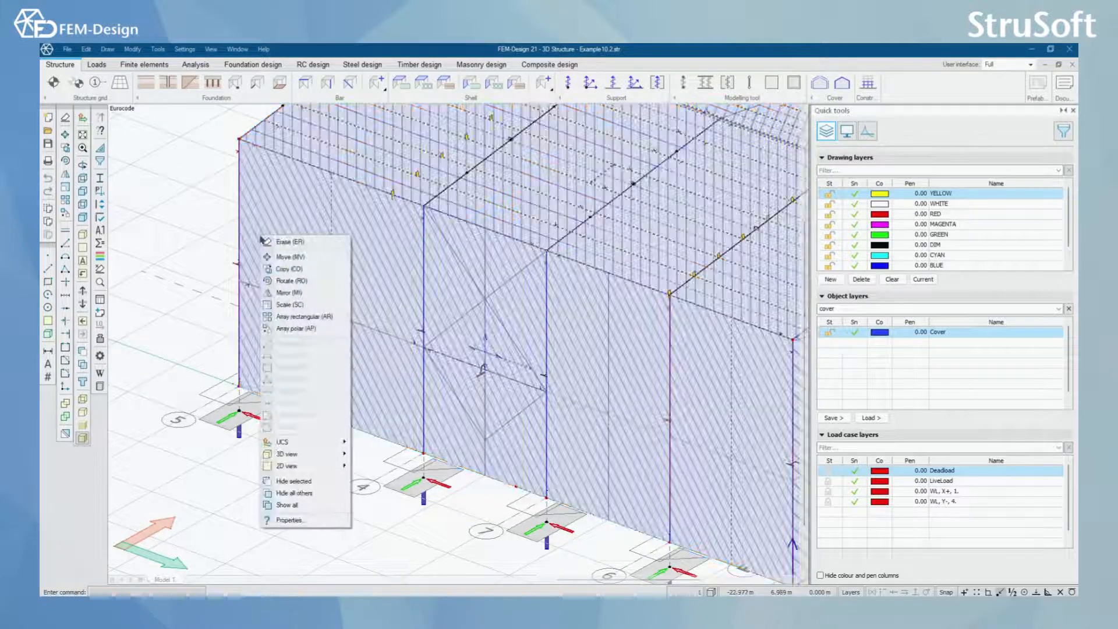
mouse_move(287, 505)
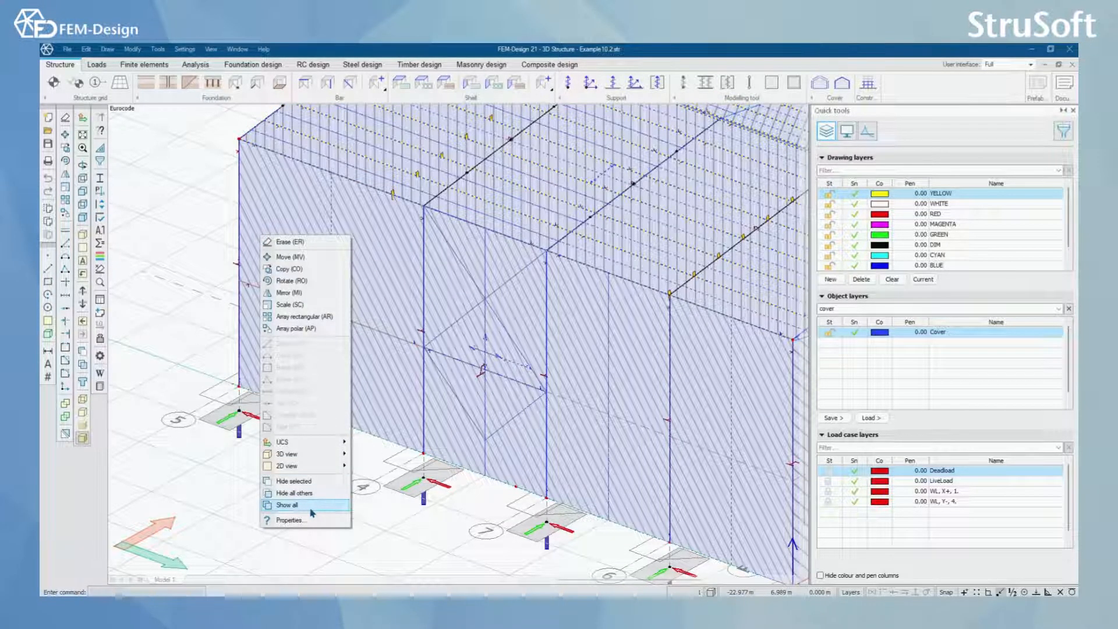
left_click(287, 505)
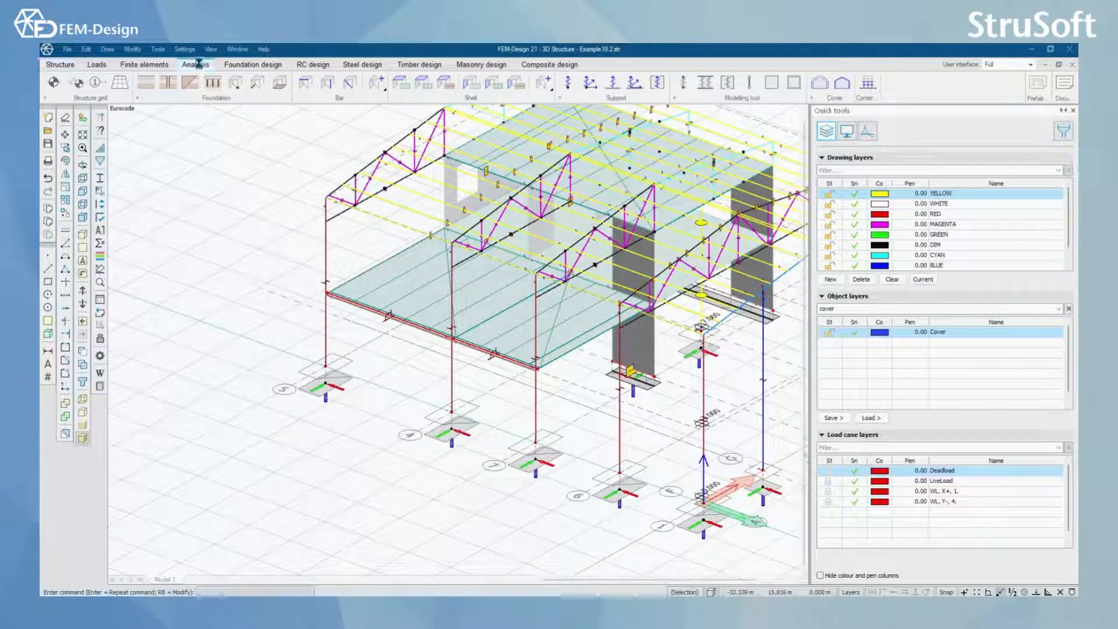
- Show the LiveLoad case surface loads near the overlapped-cover wall
left_click(196, 64)
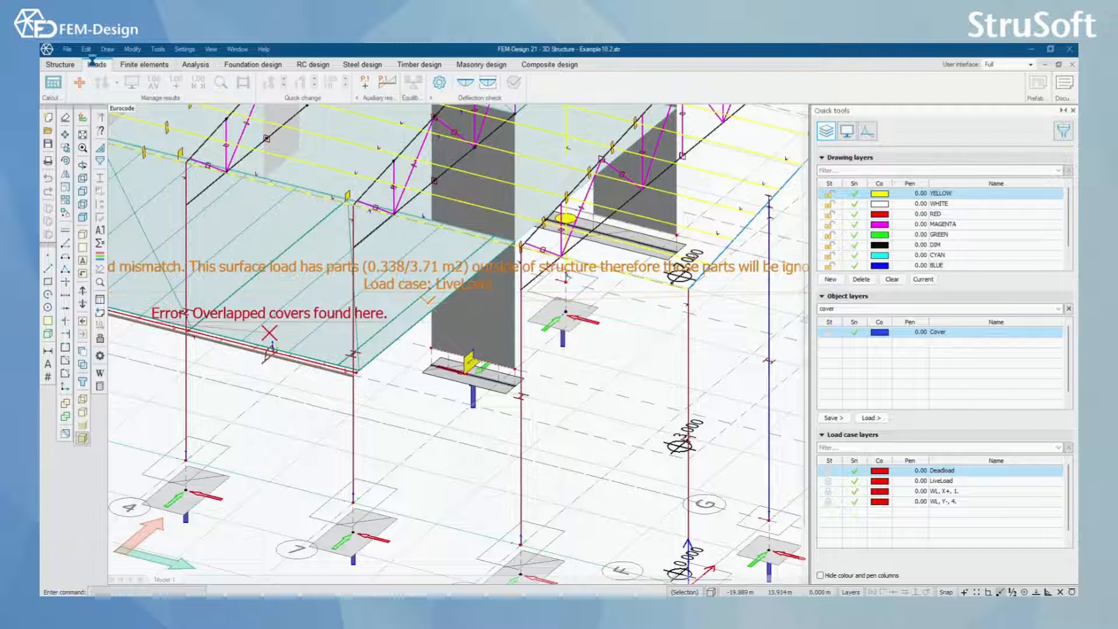
left_click(96, 64)
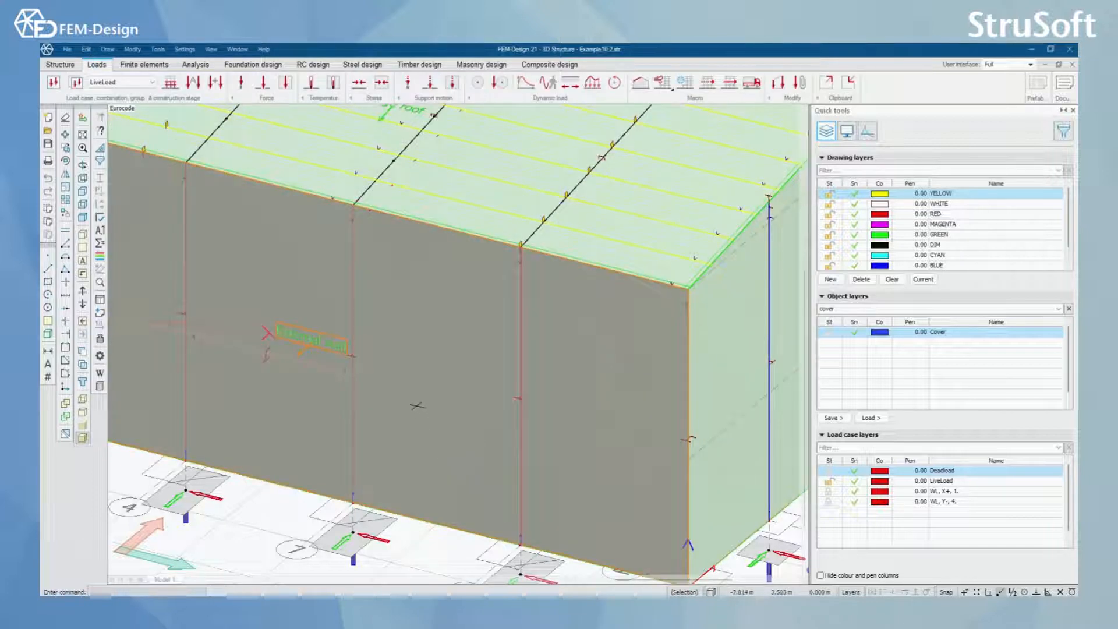
- Hide the front wall to inspect the roof live load, then return to Analysis
right_click(460, 439)
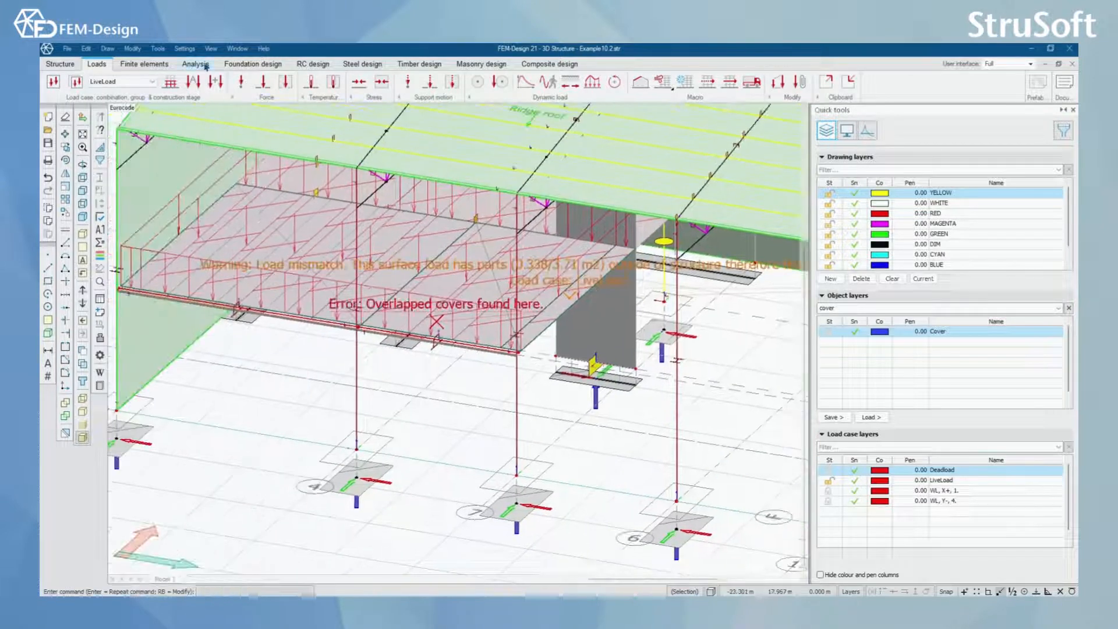
left_click(196, 63)
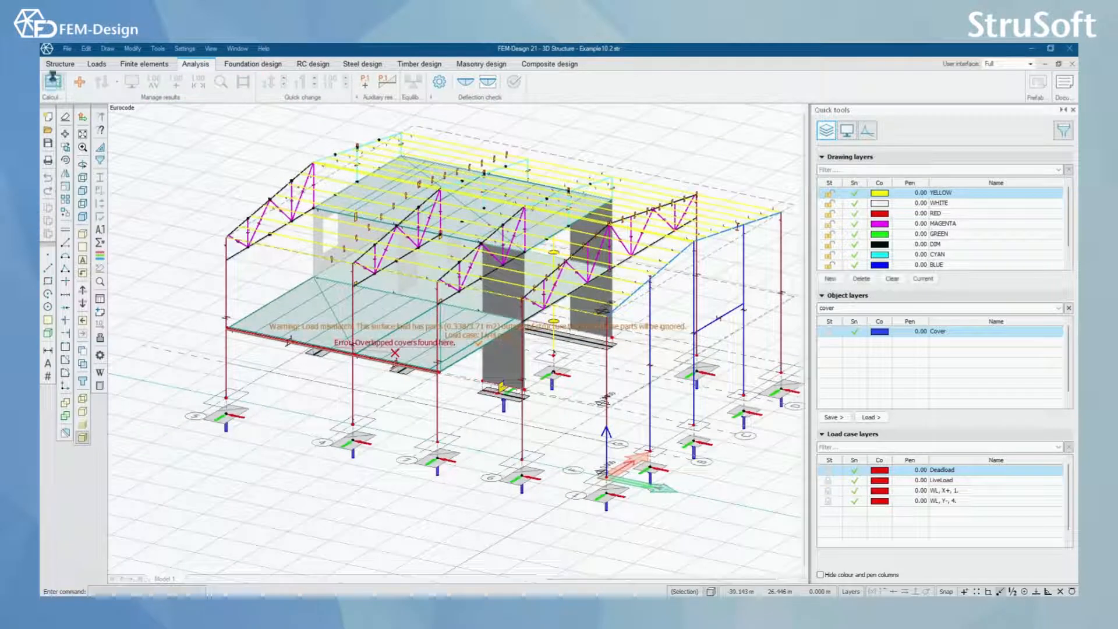
- Recalculate the hall with Load cases ticked in the Calculations dialog
left_click(51, 82)
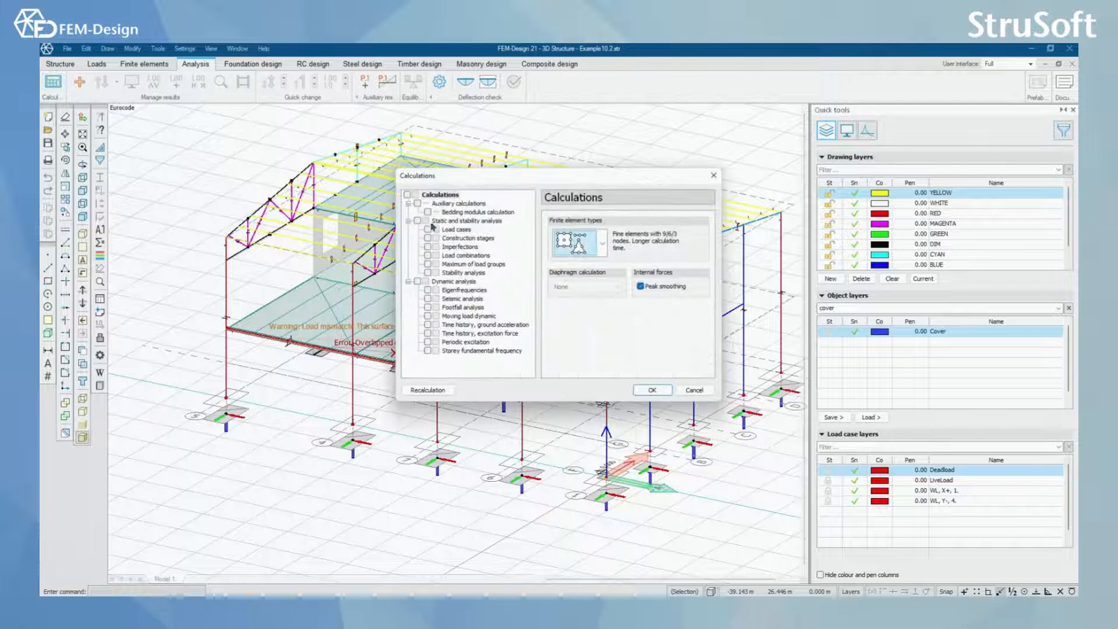
left_click(457, 229)
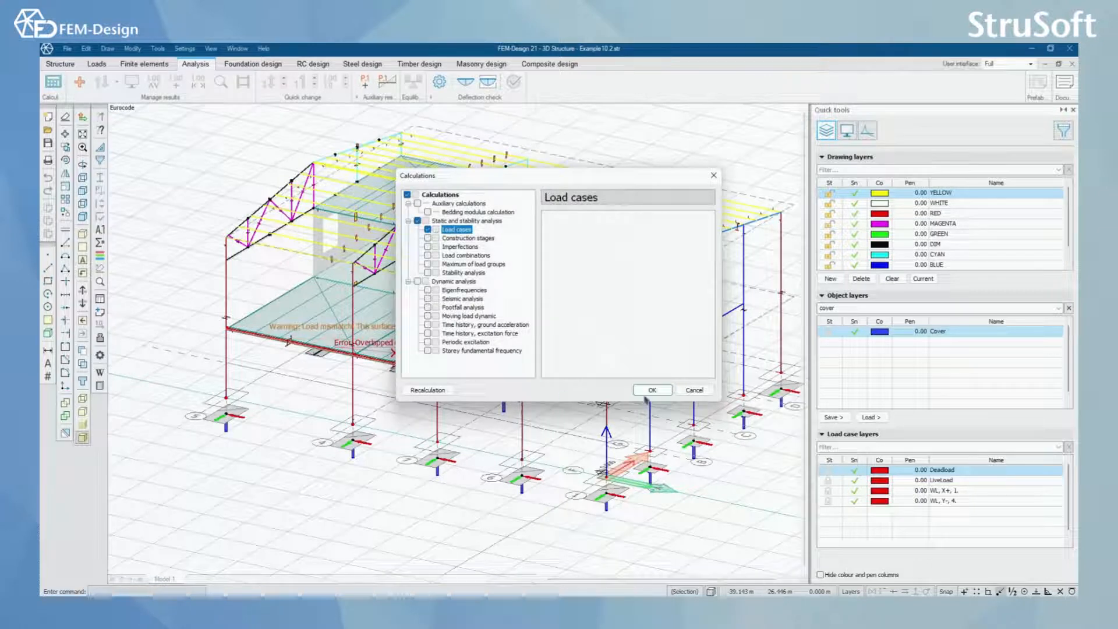
left_click(651, 390)
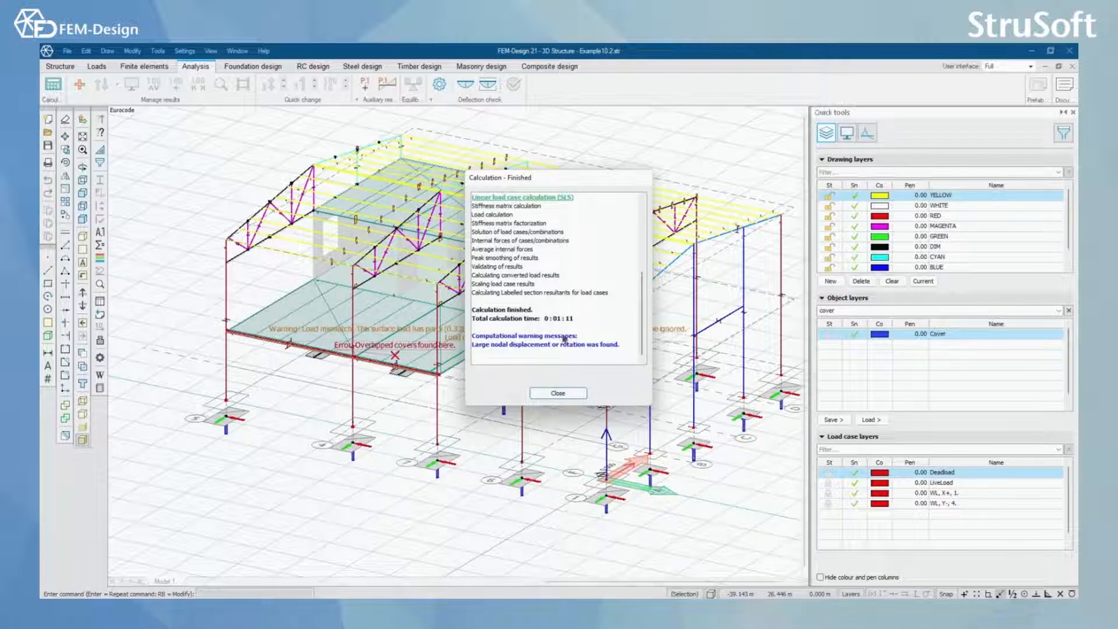
mouse_move(560, 350)
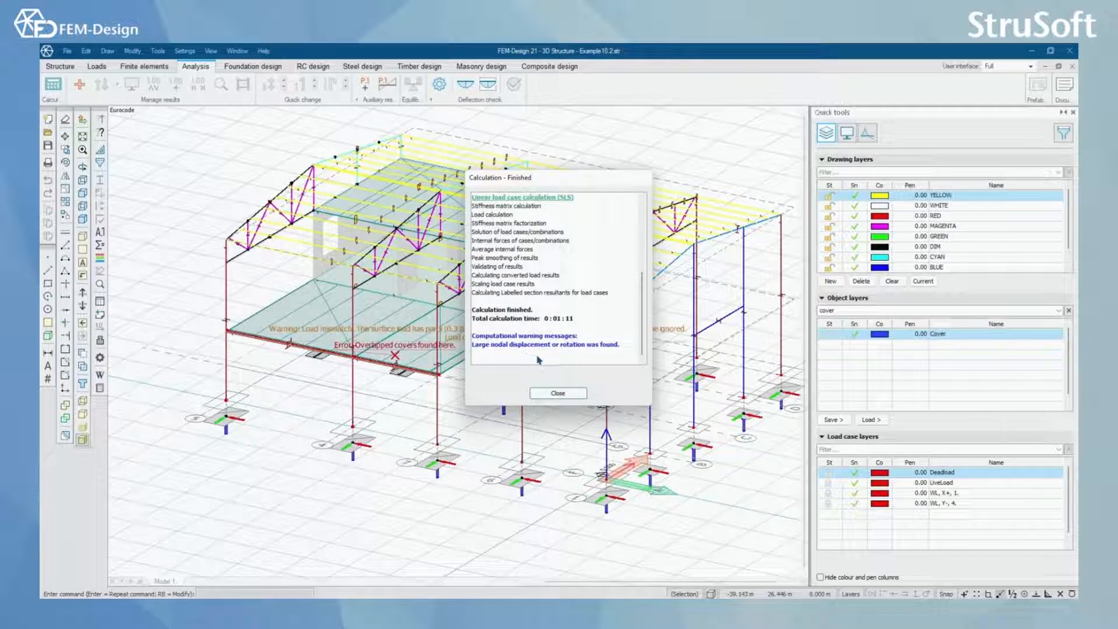
mouse_move(584, 356)
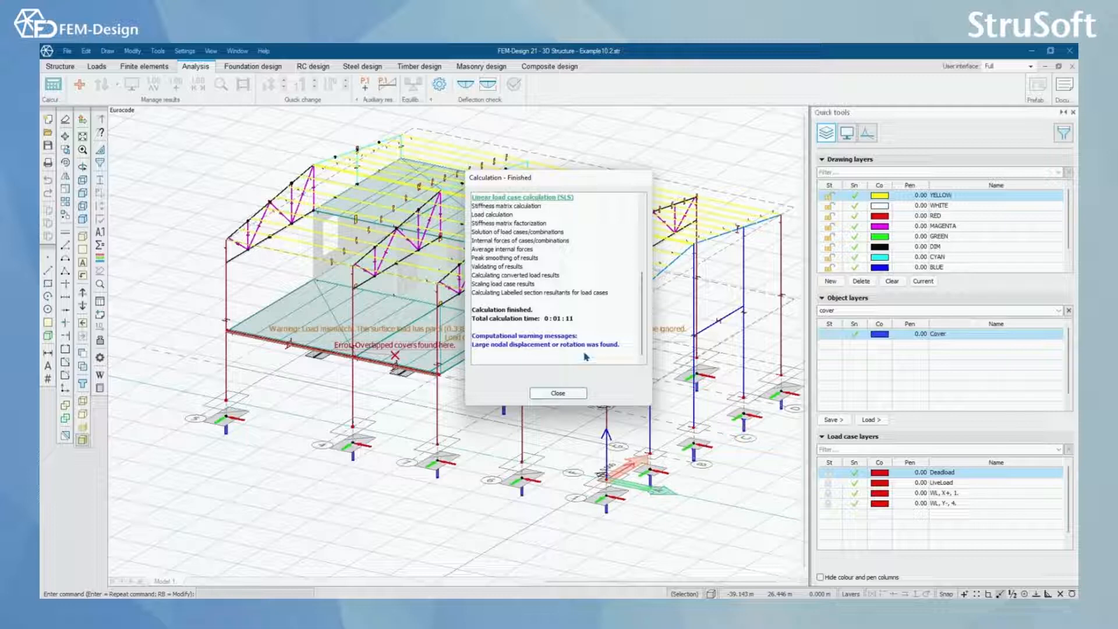
- Close the finished calculation report warning of large nodal displacement
left_click(557, 393)
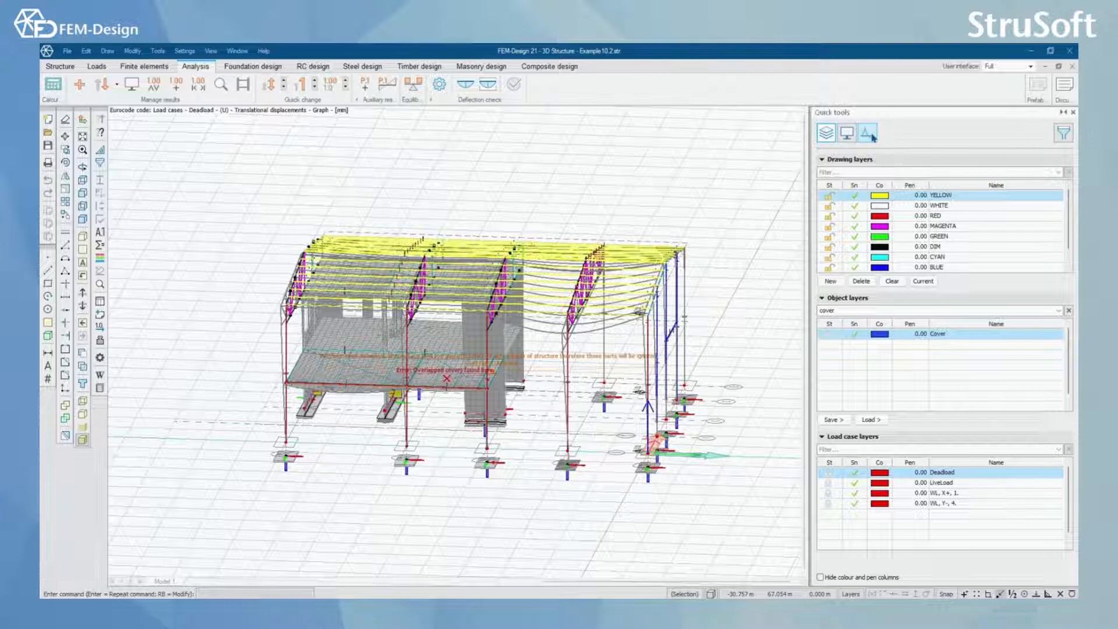
- Display translational displacement results for the WL, X+, 1 wind load case
left_click(868, 133)
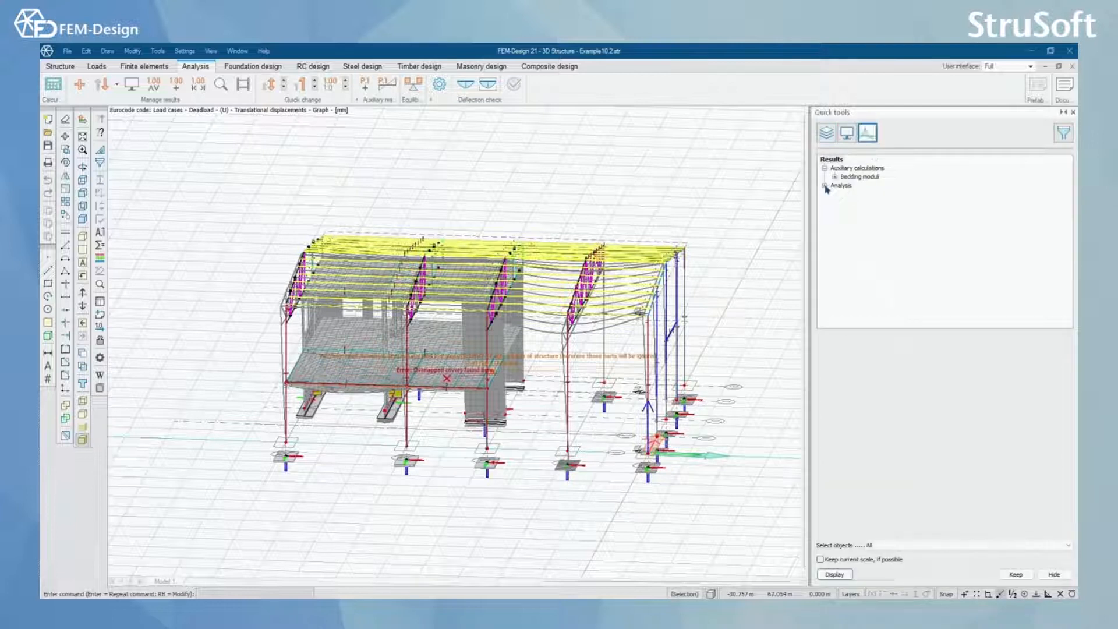
left_click(826, 185)
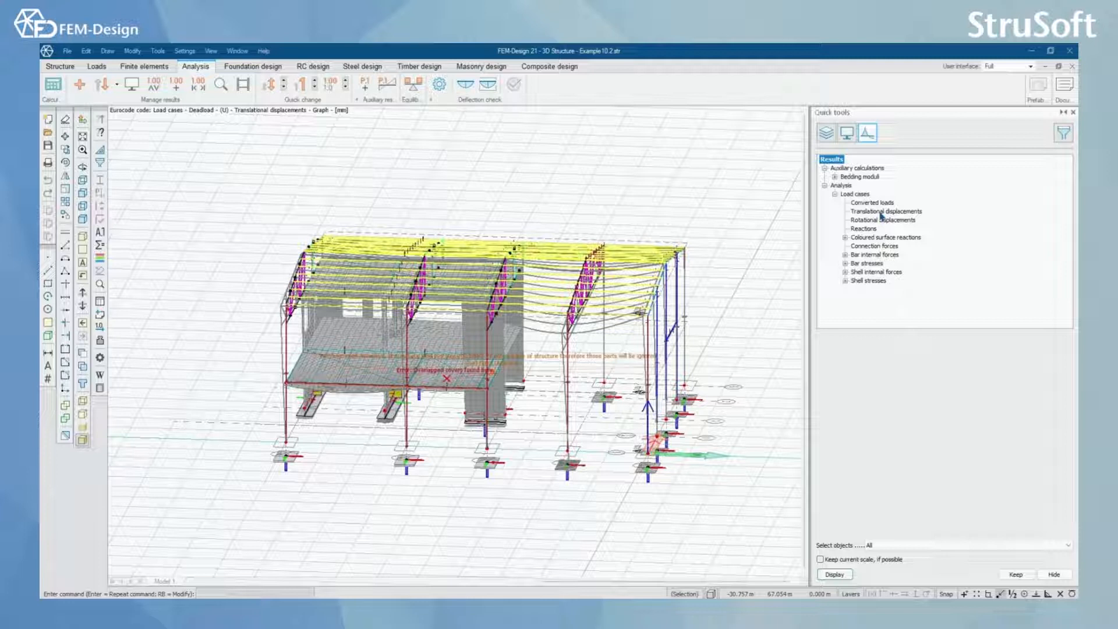
left_click(885, 210)
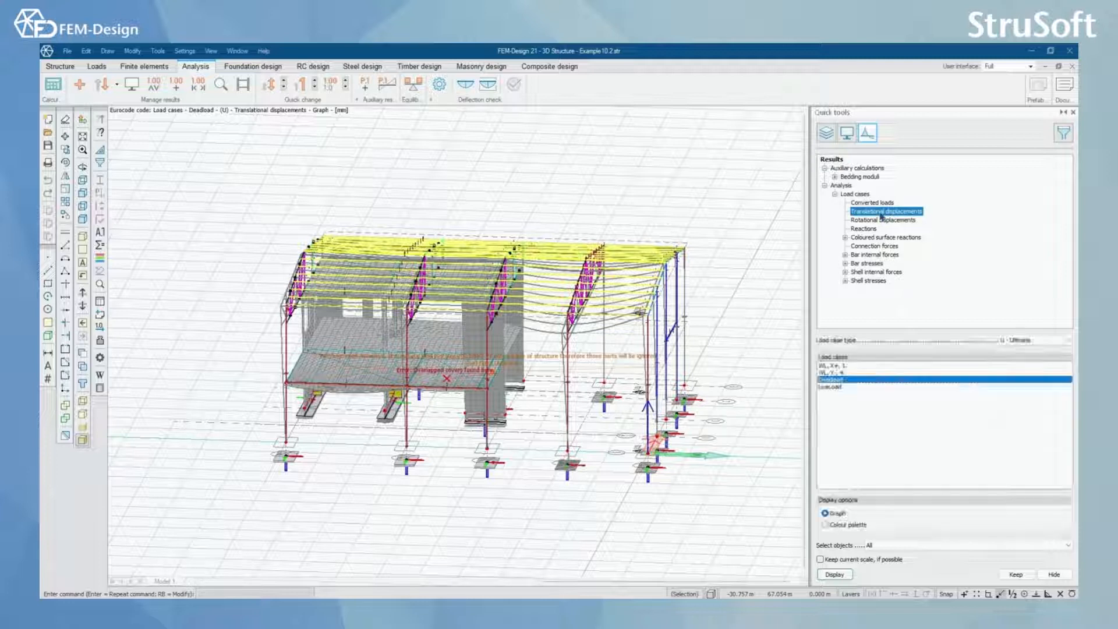
left_click(855, 374)
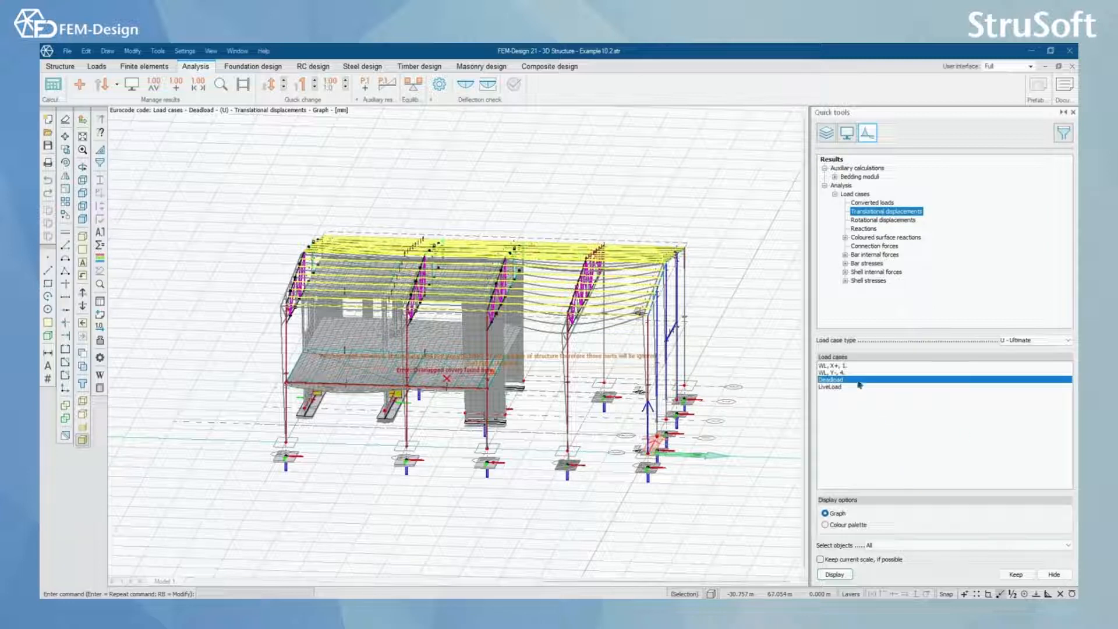
left_click(842, 365)
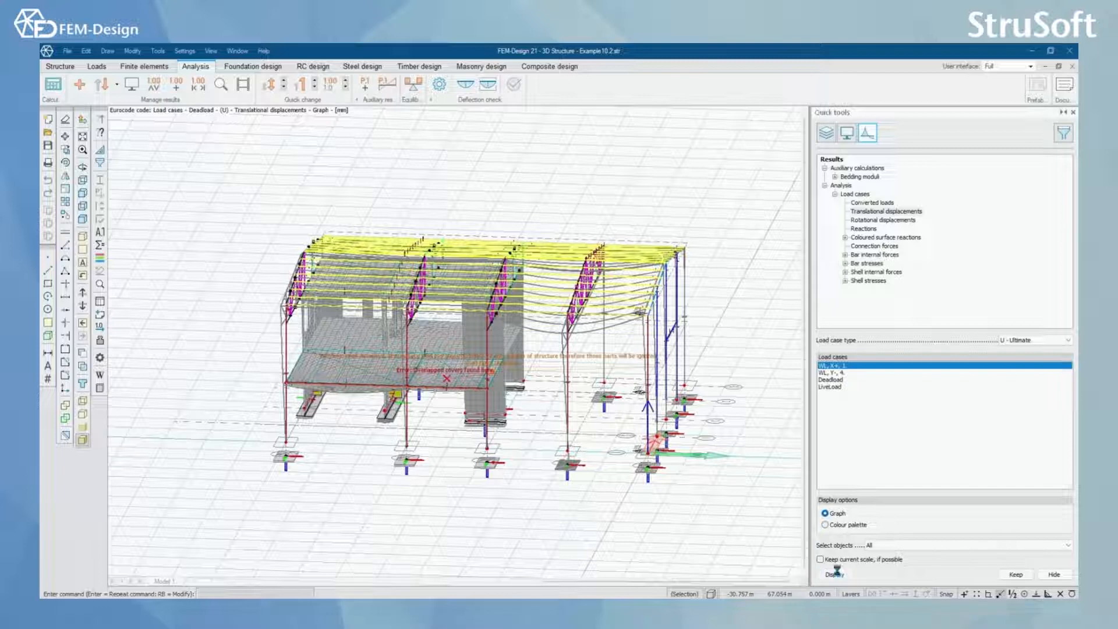
left_click(834, 574)
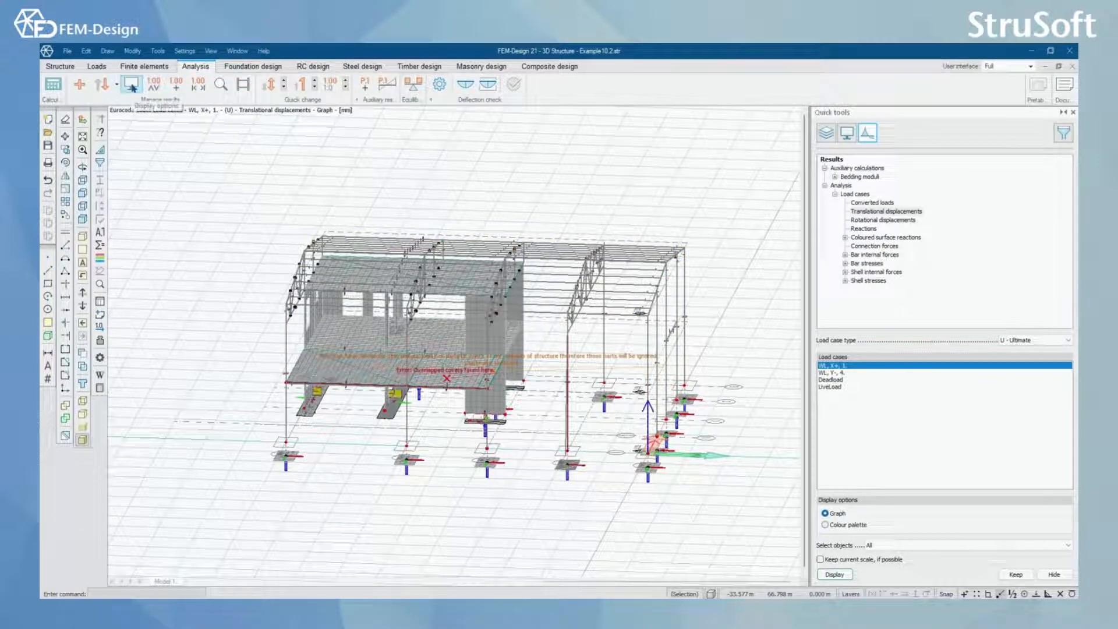
- Try a displacement scale factor of 10, dismiss the range error, and apply 0.3
left_click(131, 84)
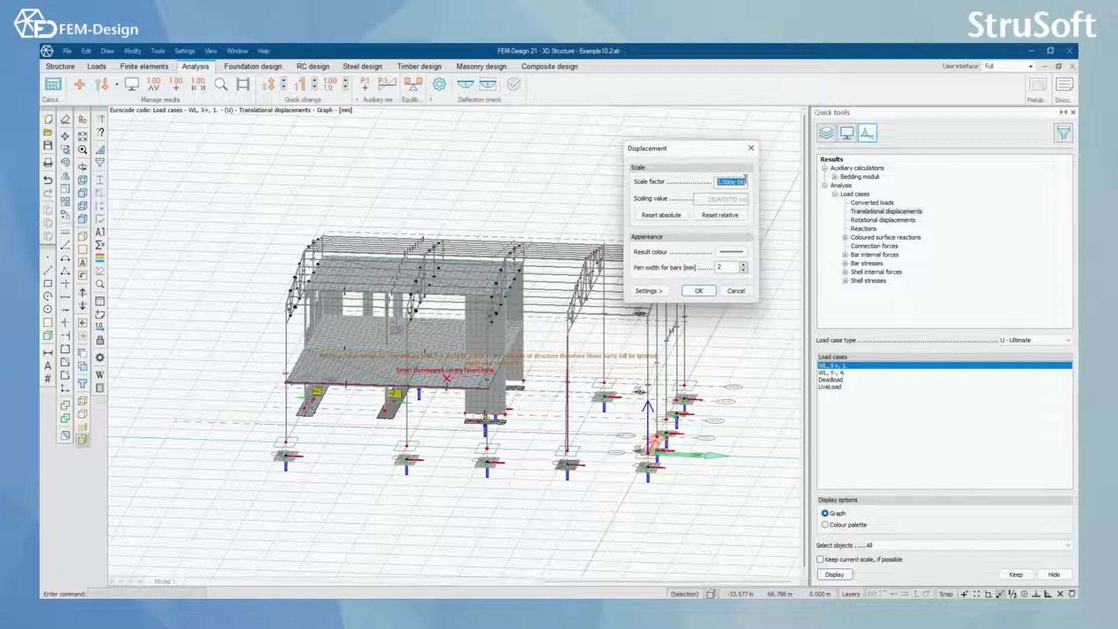
mouse_move(759, 277)
type("10")
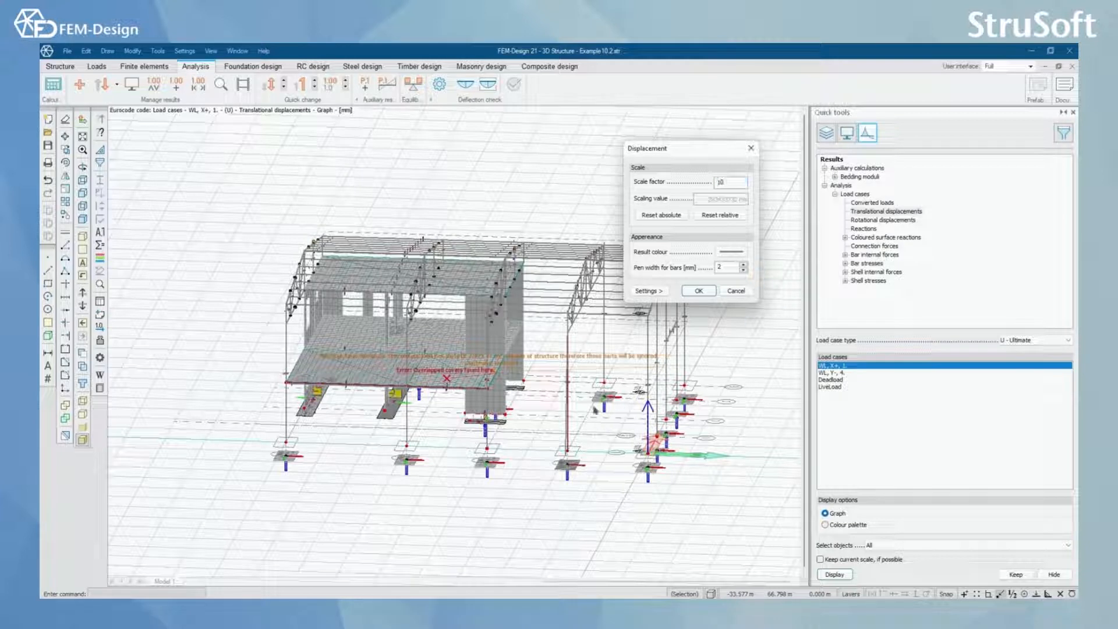
left_click(698, 290)
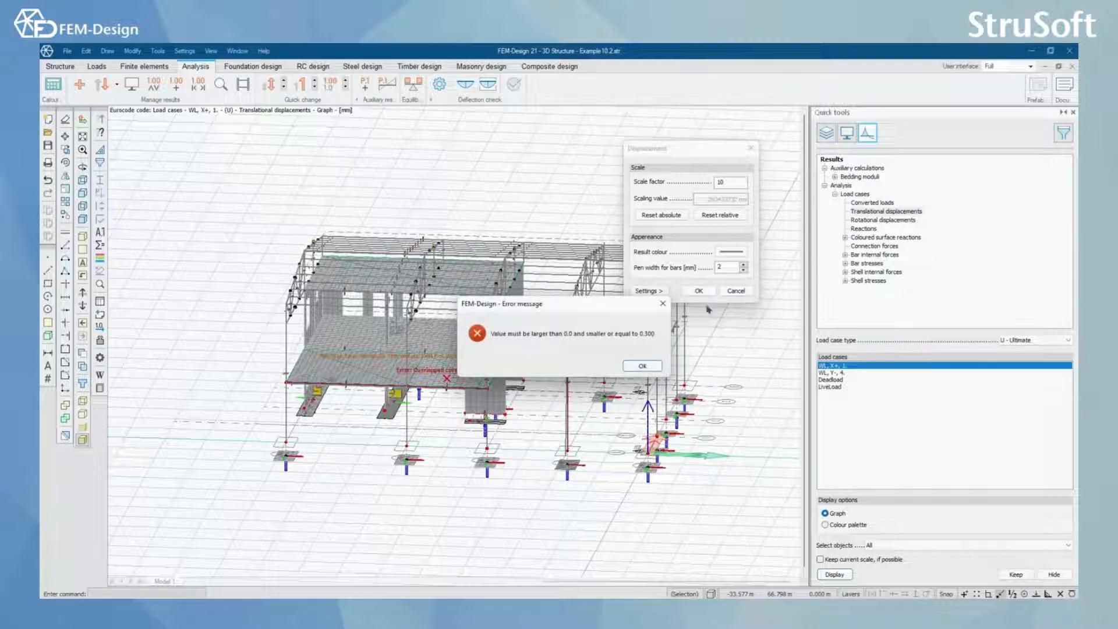
left_click(641, 366)
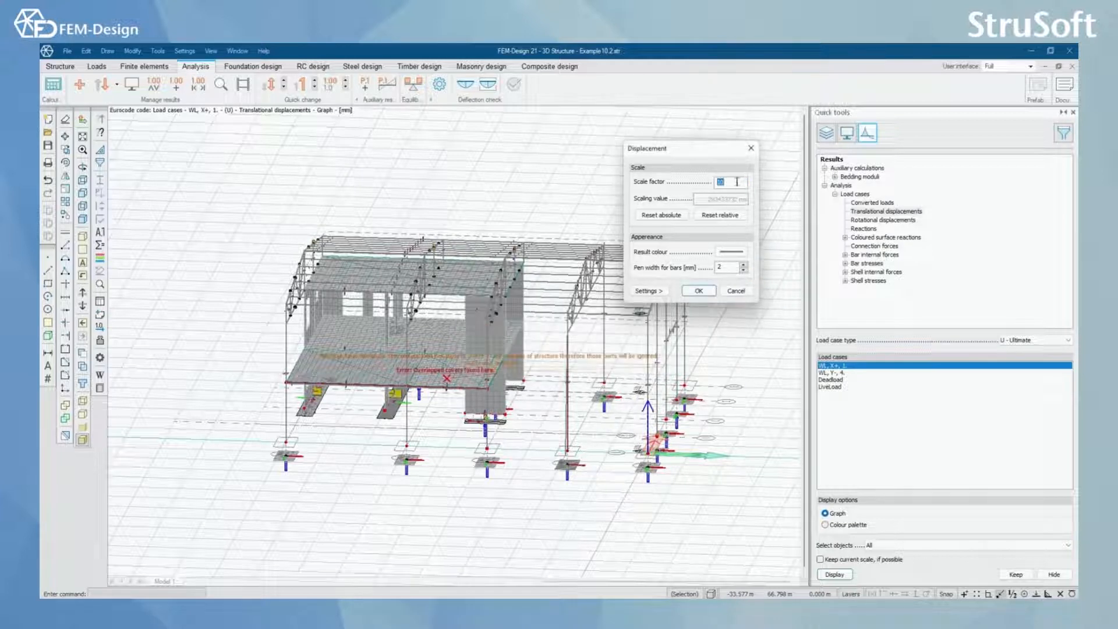
type("0.3")
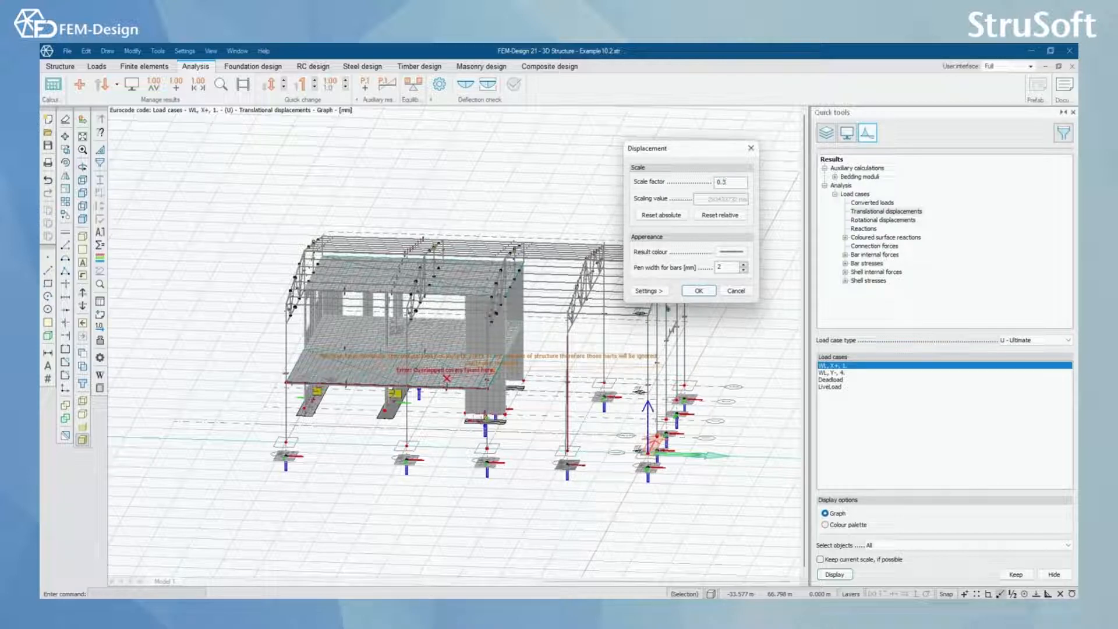
left_click(696, 292)
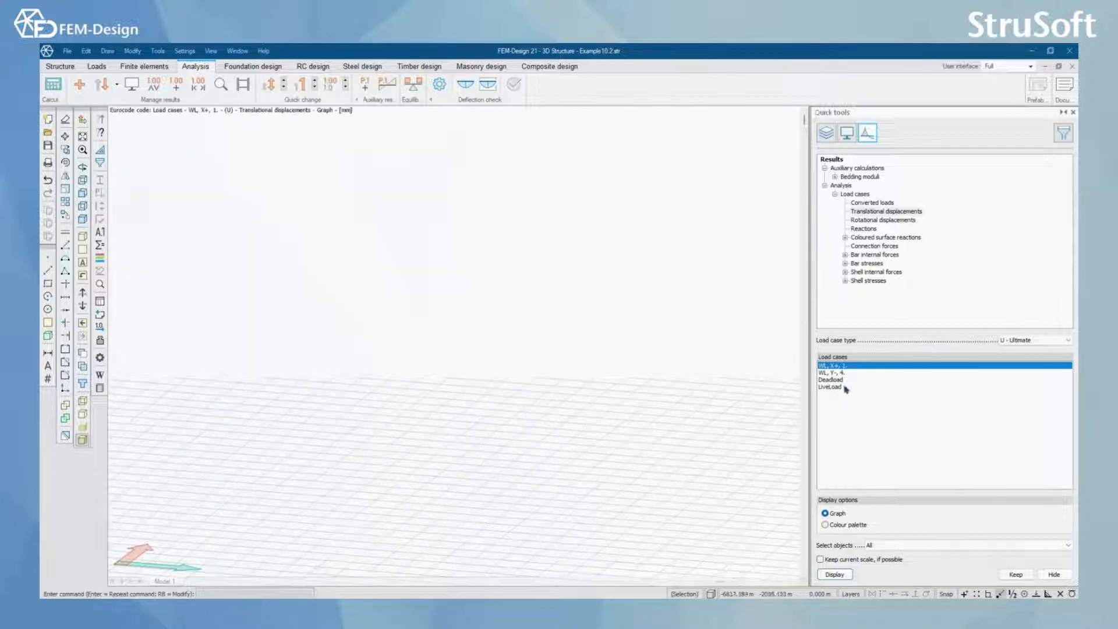
- Display Deadload displacement results and zoom to fit the whole hall structure in view
left_click(831, 388)
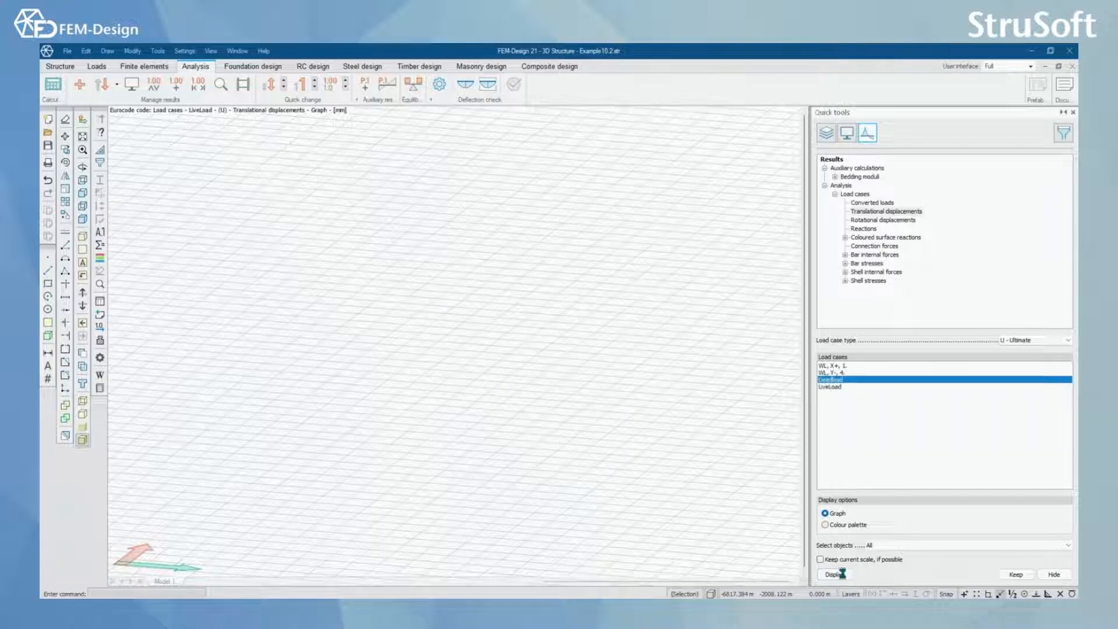
left_click(833, 574)
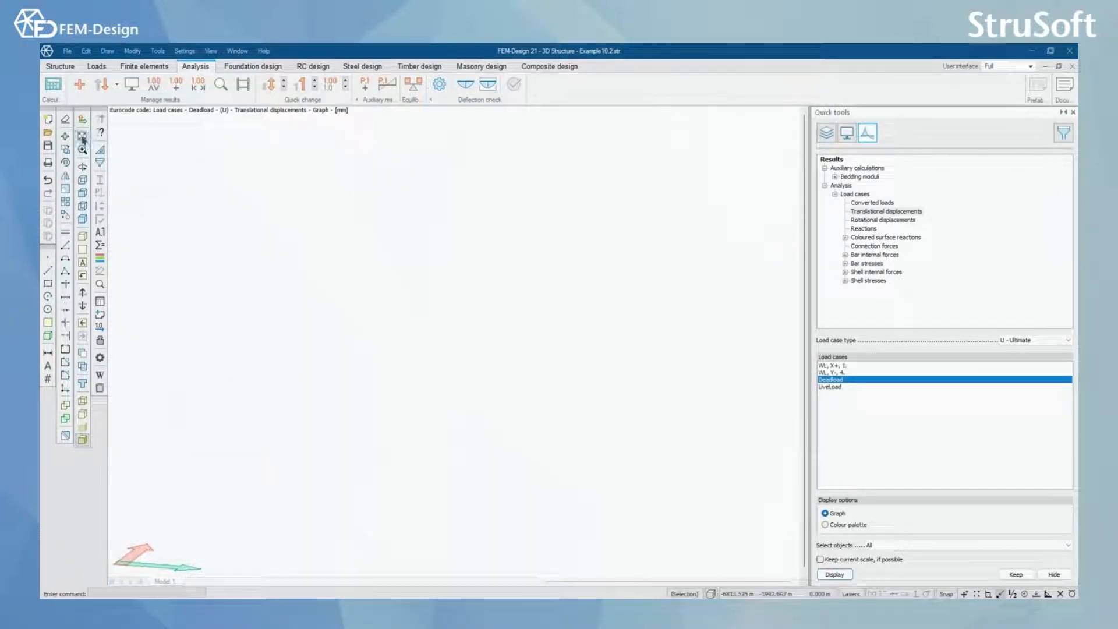
left_click(832, 574)
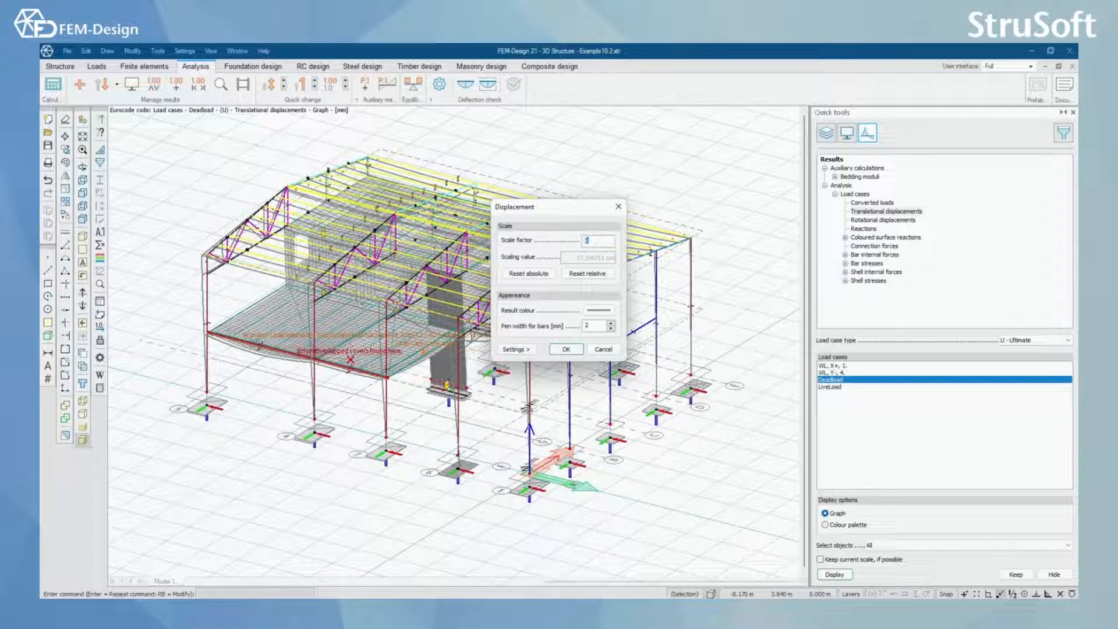
- Confirm the displacement scale factor to view exaggerated Deadload deformations, then launch Correct model
left_click(566, 350)
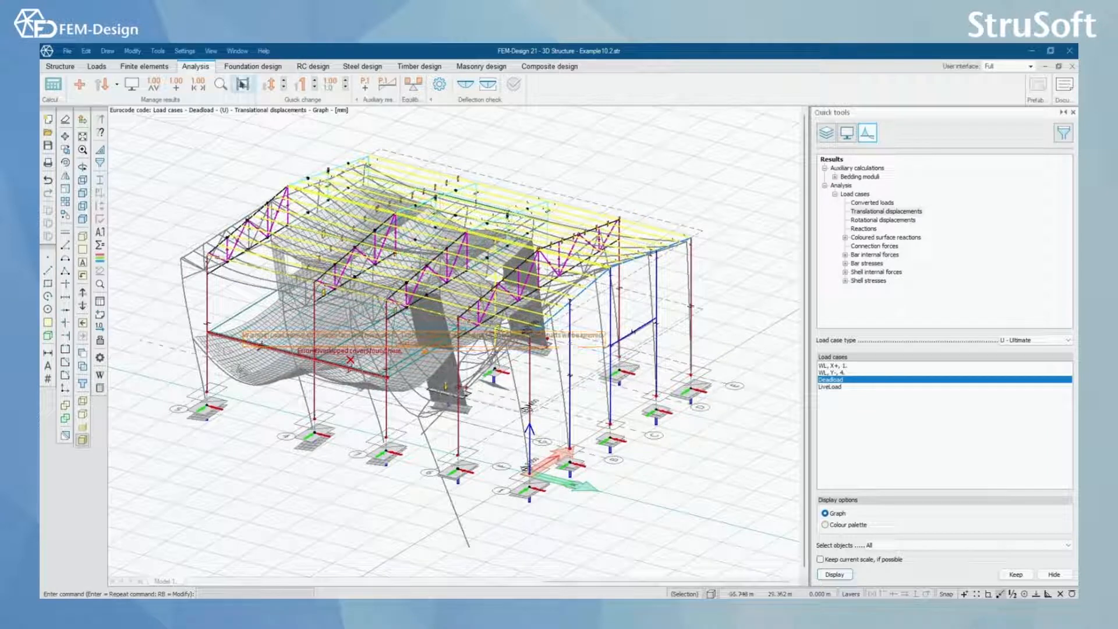
left_click(241, 84)
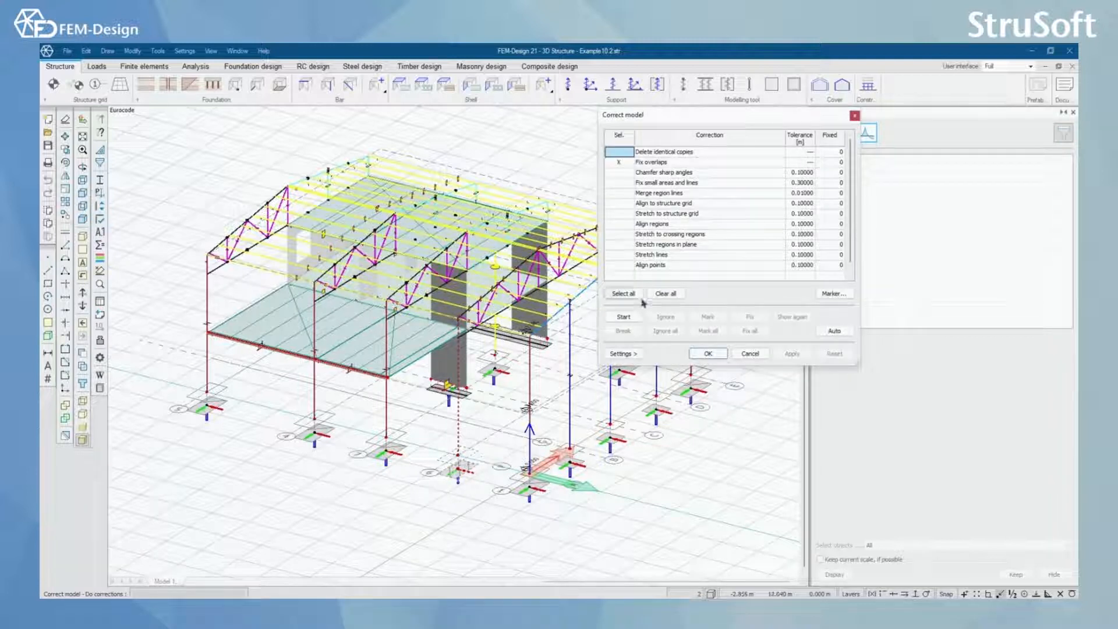
- Run only the Align to structure grid correction, fix and apply it to the misaligned column, then close
left_click(618, 162)
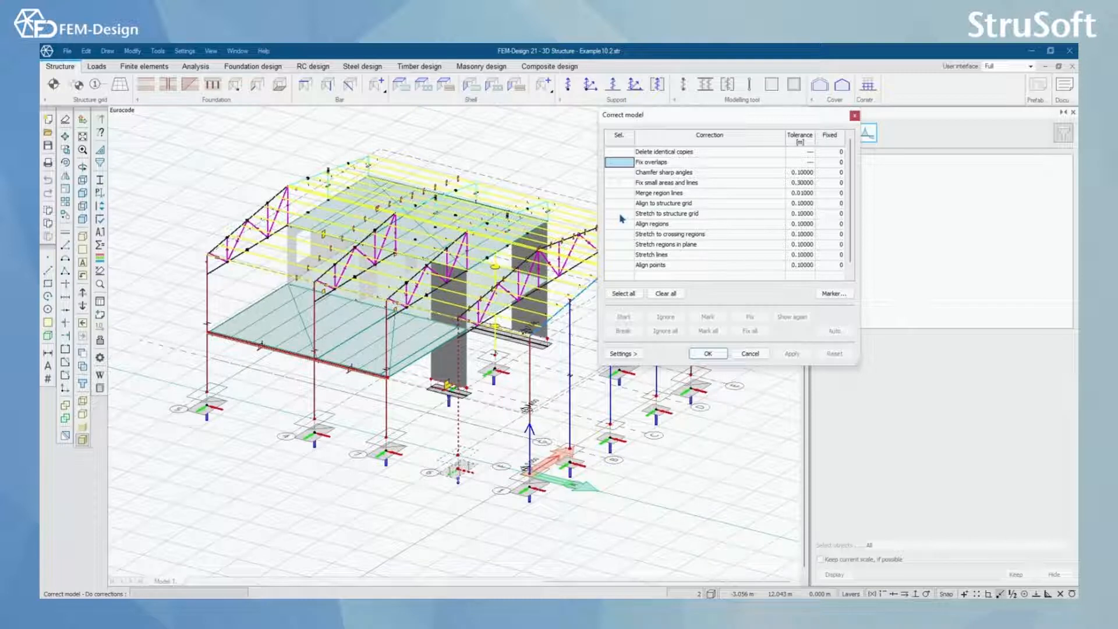
left_click(617, 203)
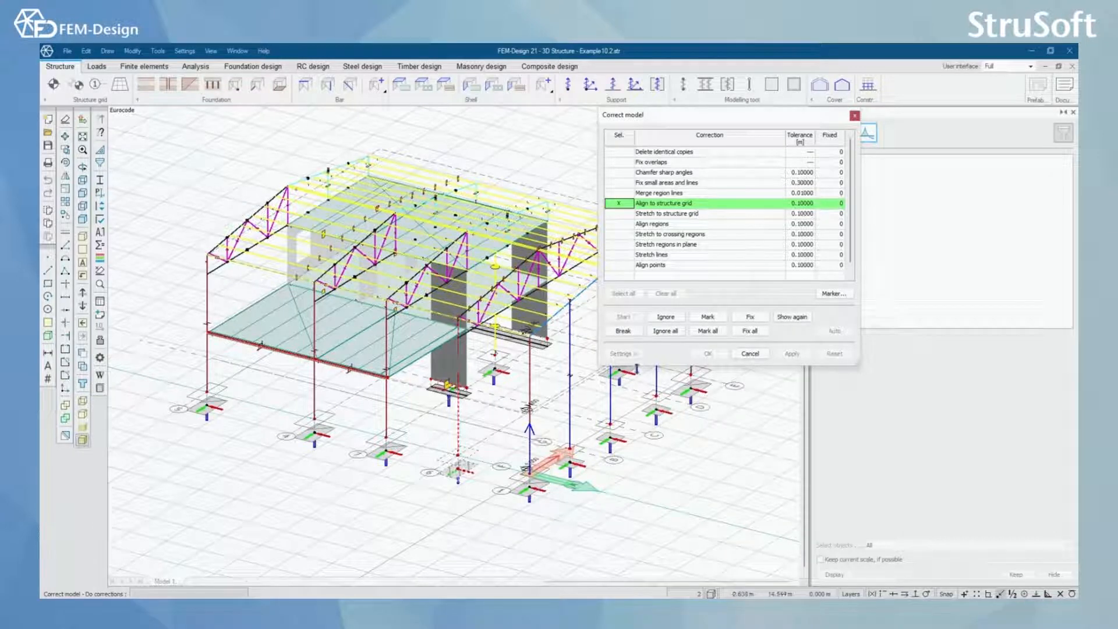
left_click(749, 316)
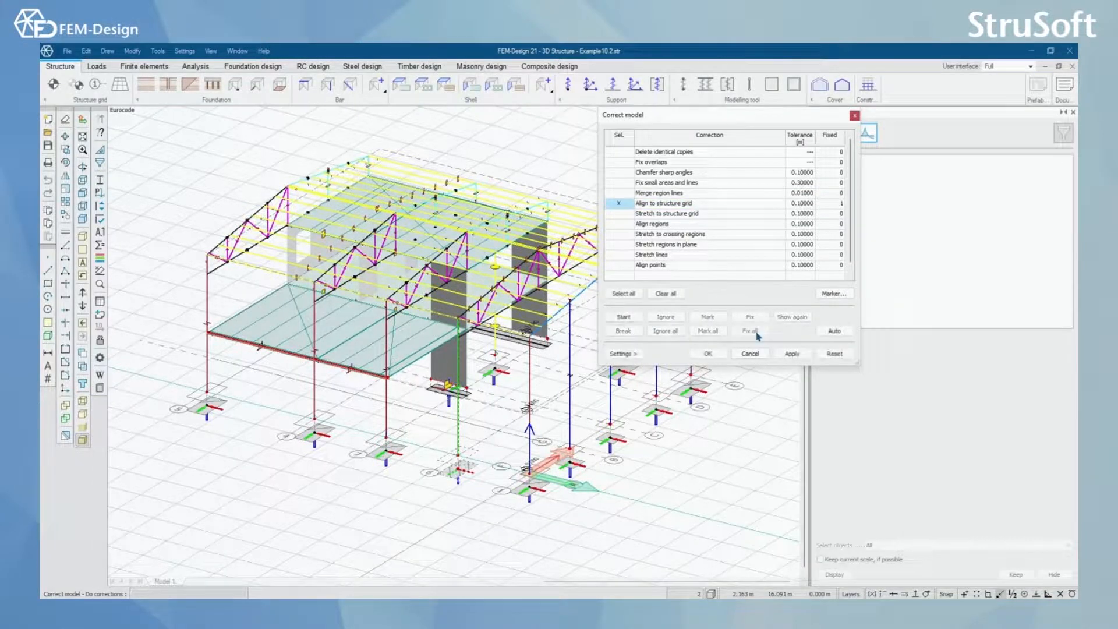
left_click(792, 353)
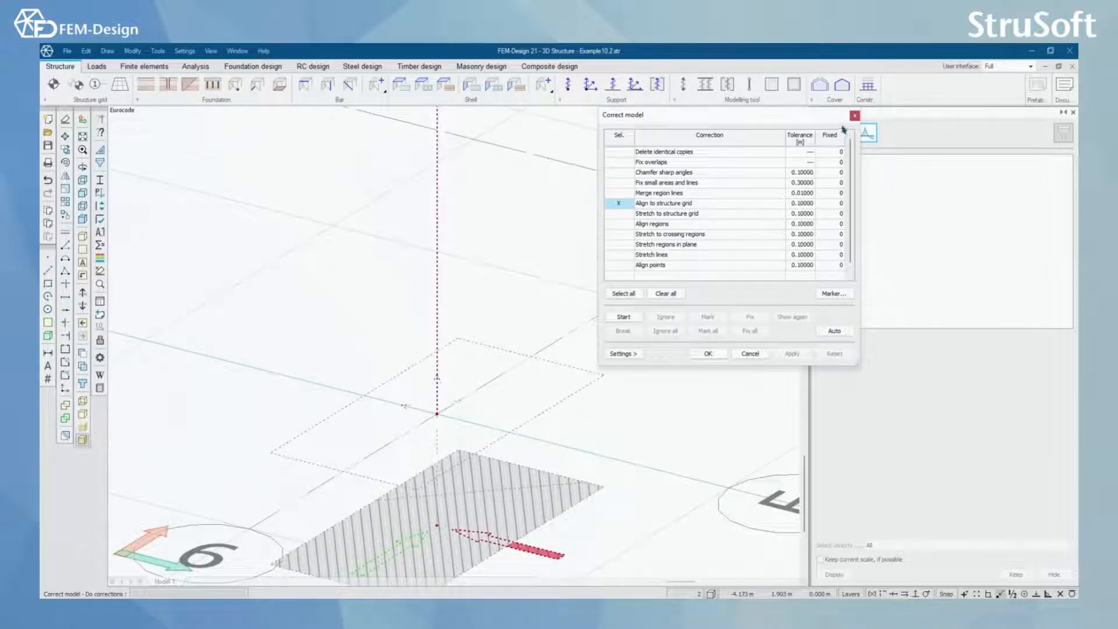
left_click(854, 115)
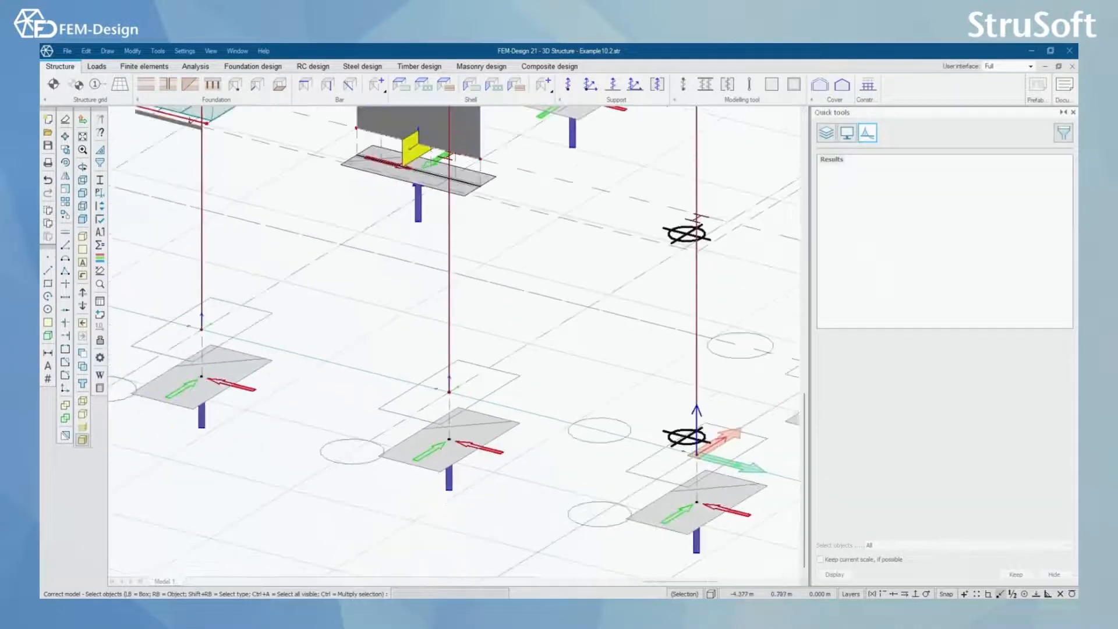